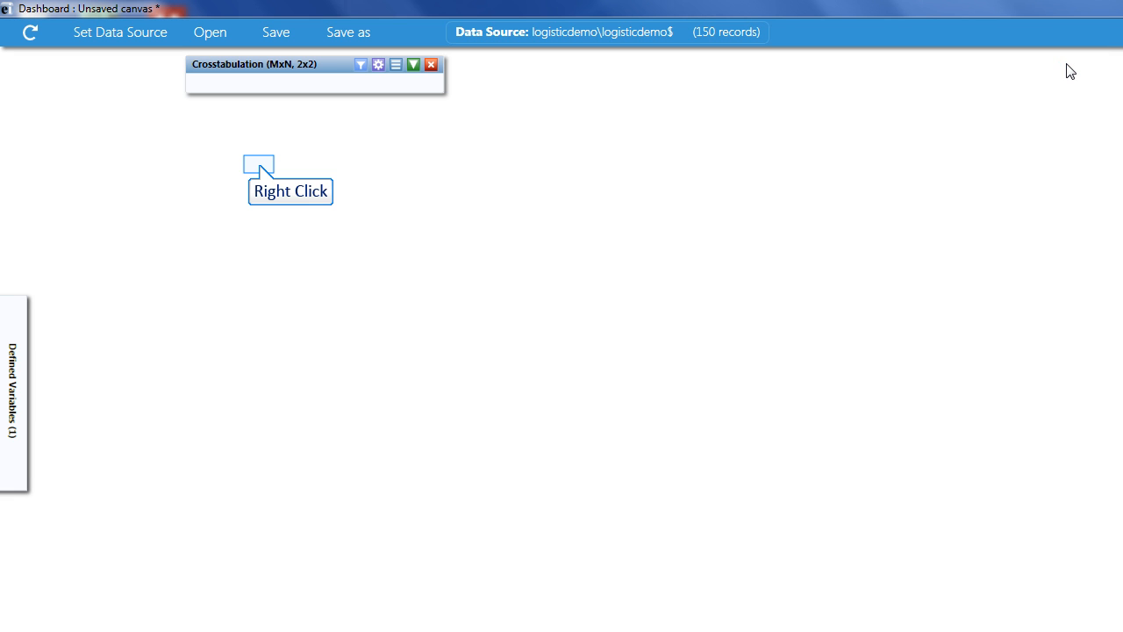
- Add a Logistic Regression gadget to the canvas via Add Analysis gadget > Advanced statistics
right_click(256, 165)
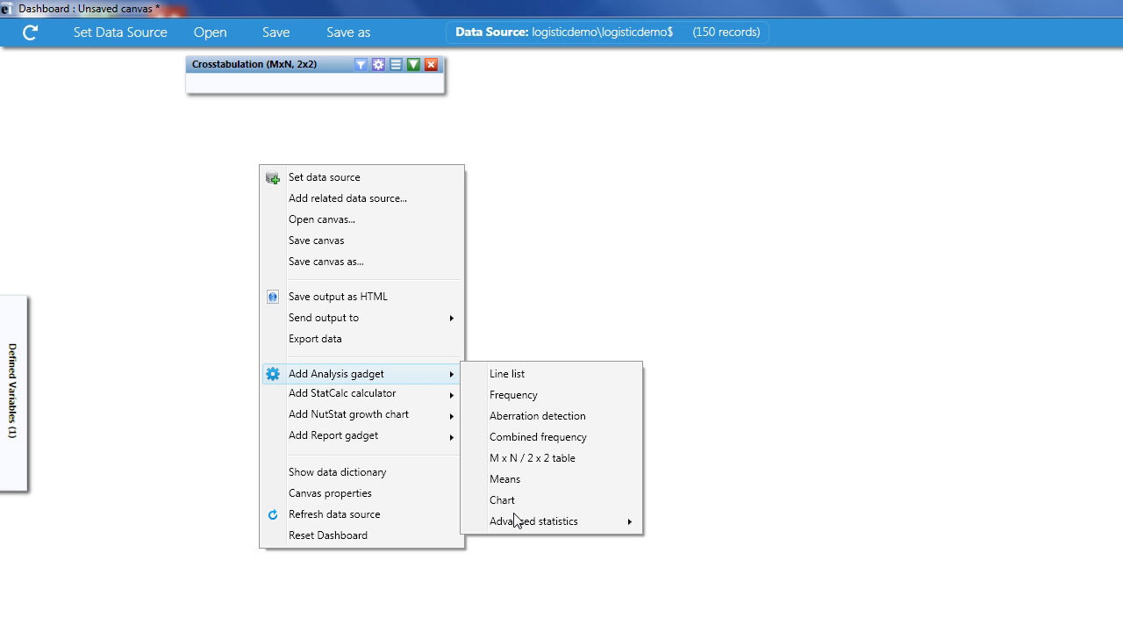
mouse_move(516, 499)
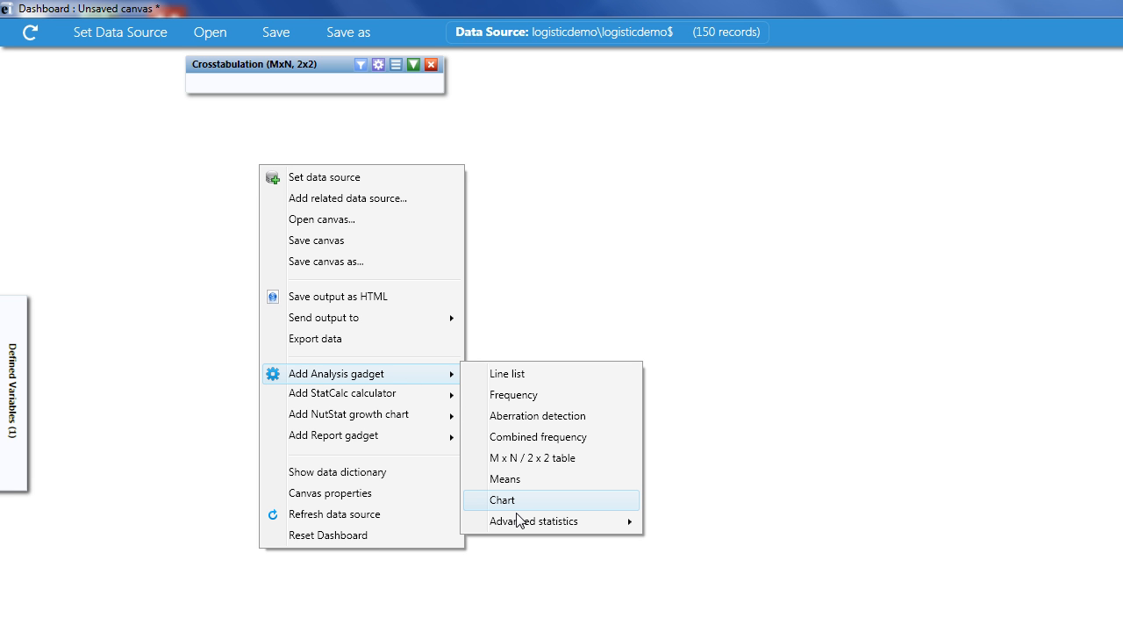
mouse_move(526, 526)
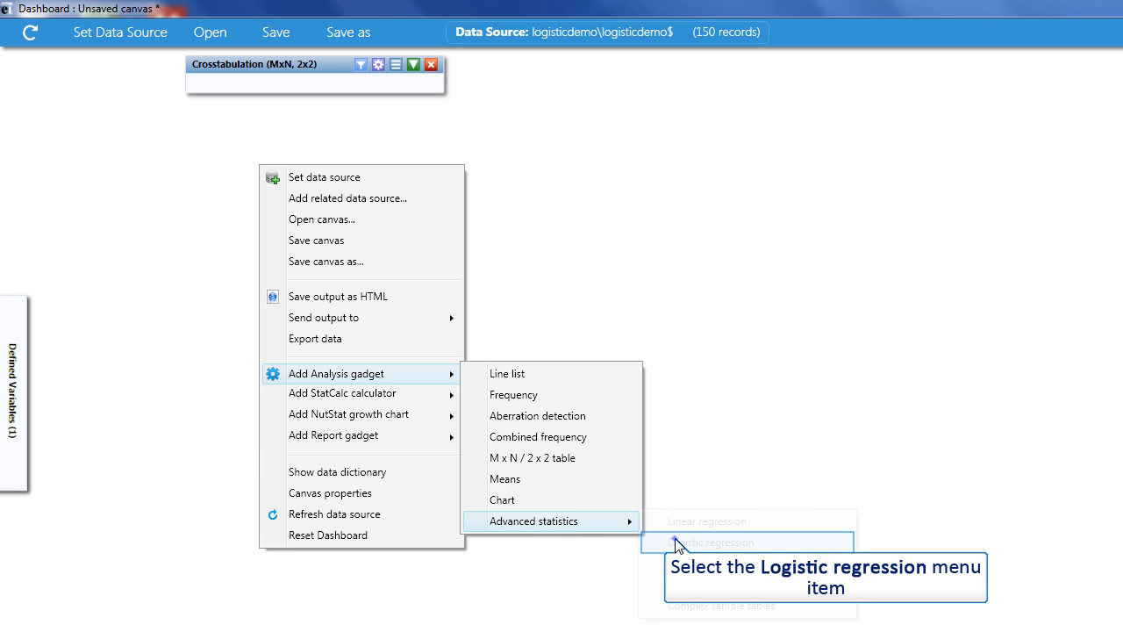
click(728, 541)
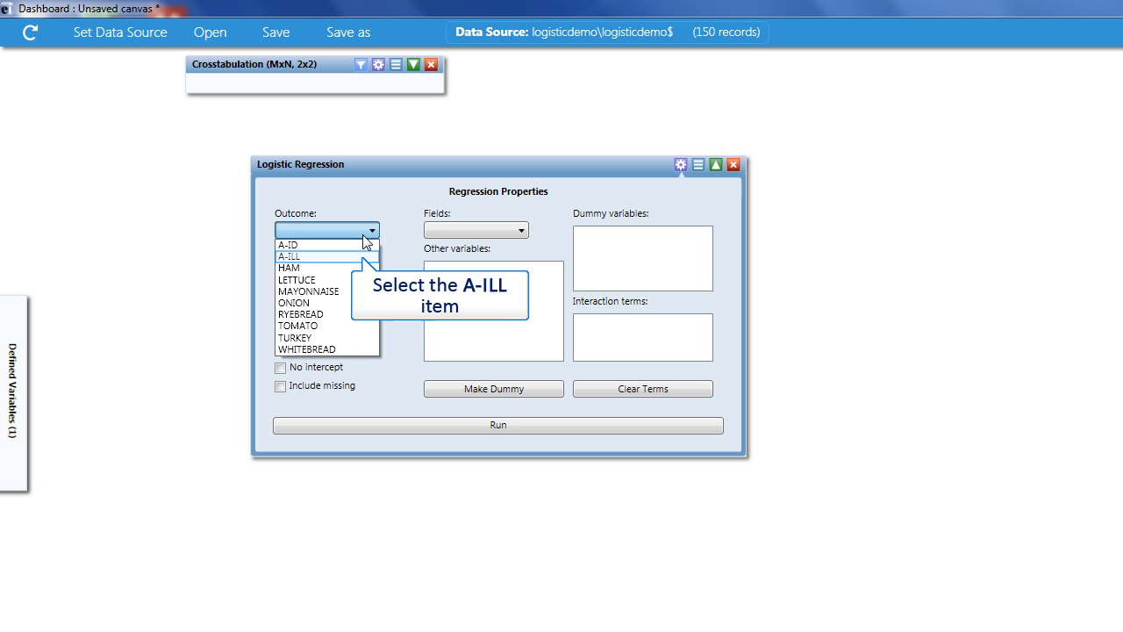
- Run logistic regression with outcome A-ILL and predictors LETTUCE, ONION and TOMATO to show odds ratios
click(288, 256)
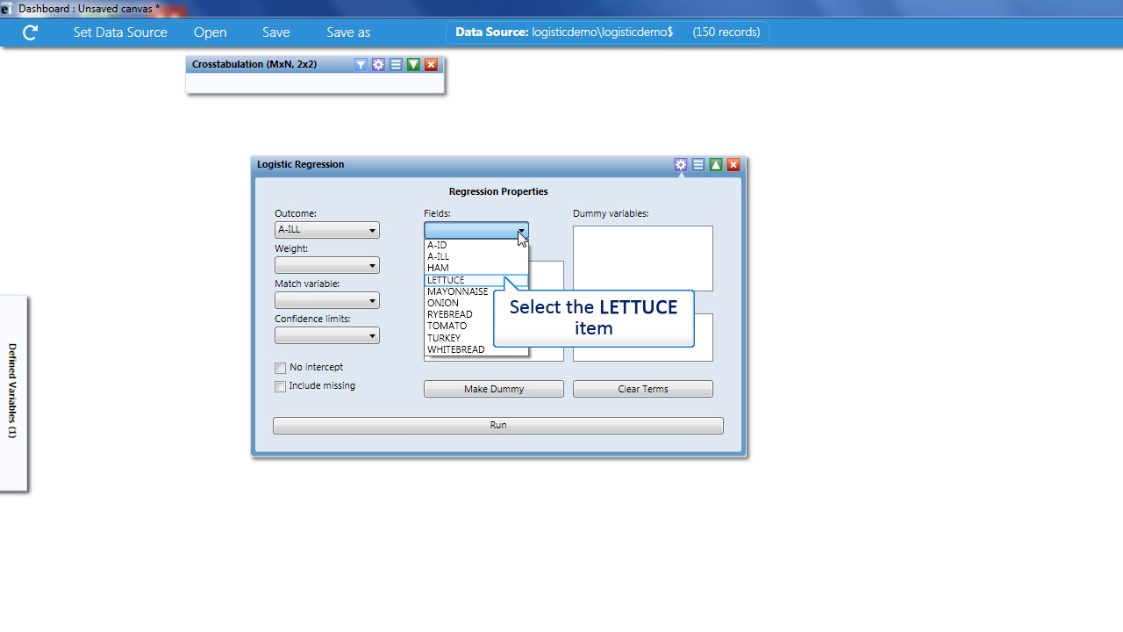
click(447, 279)
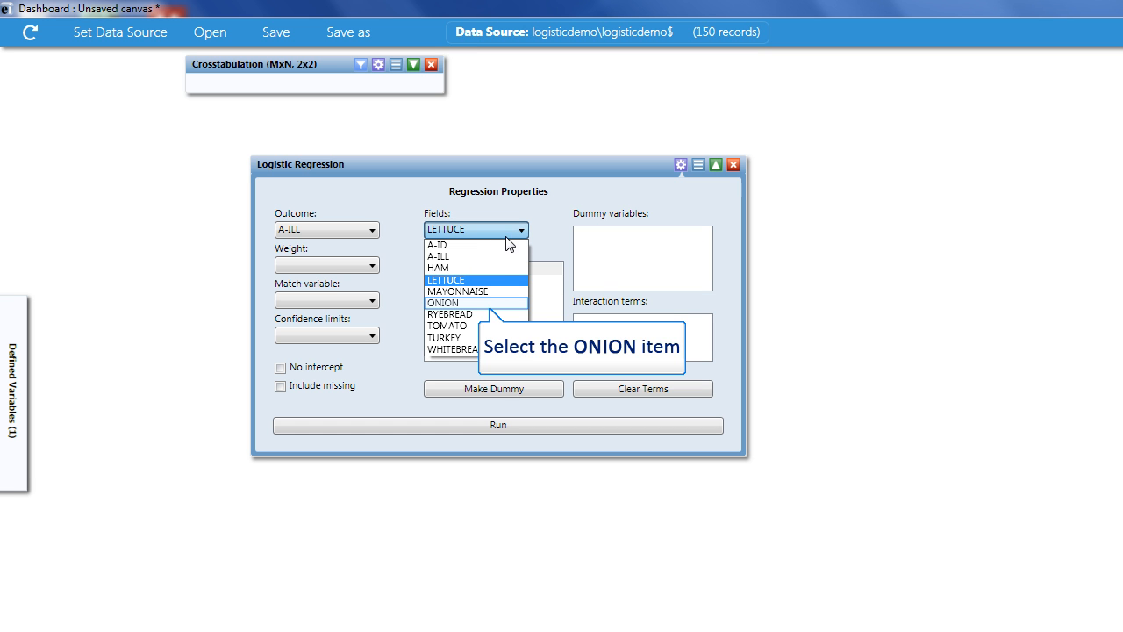
click(444, 302)
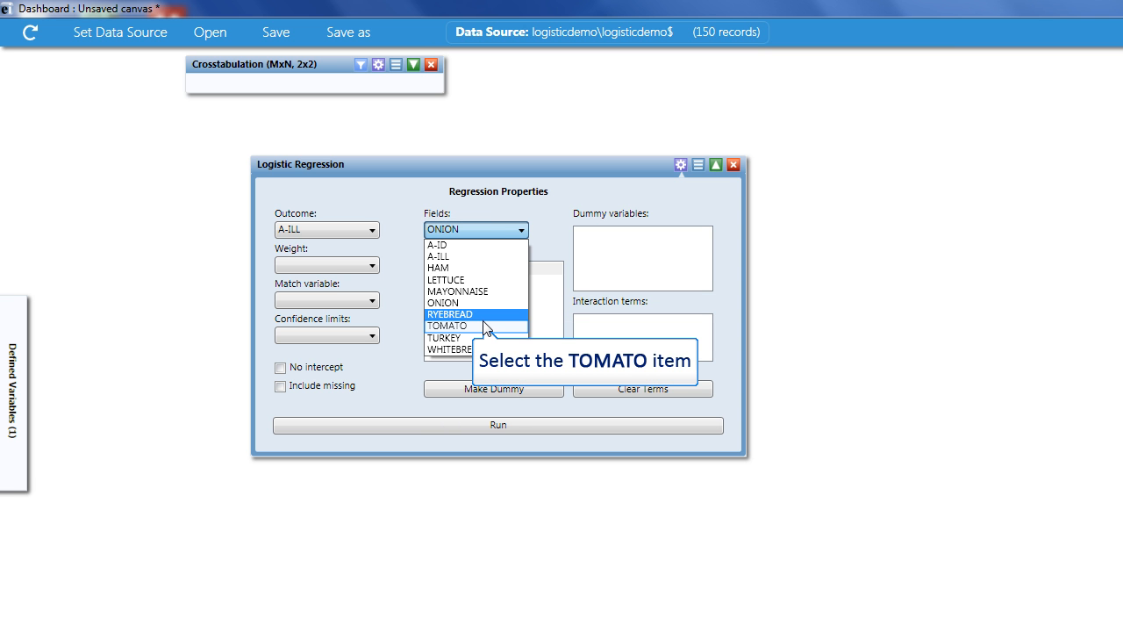
click(444, 328)
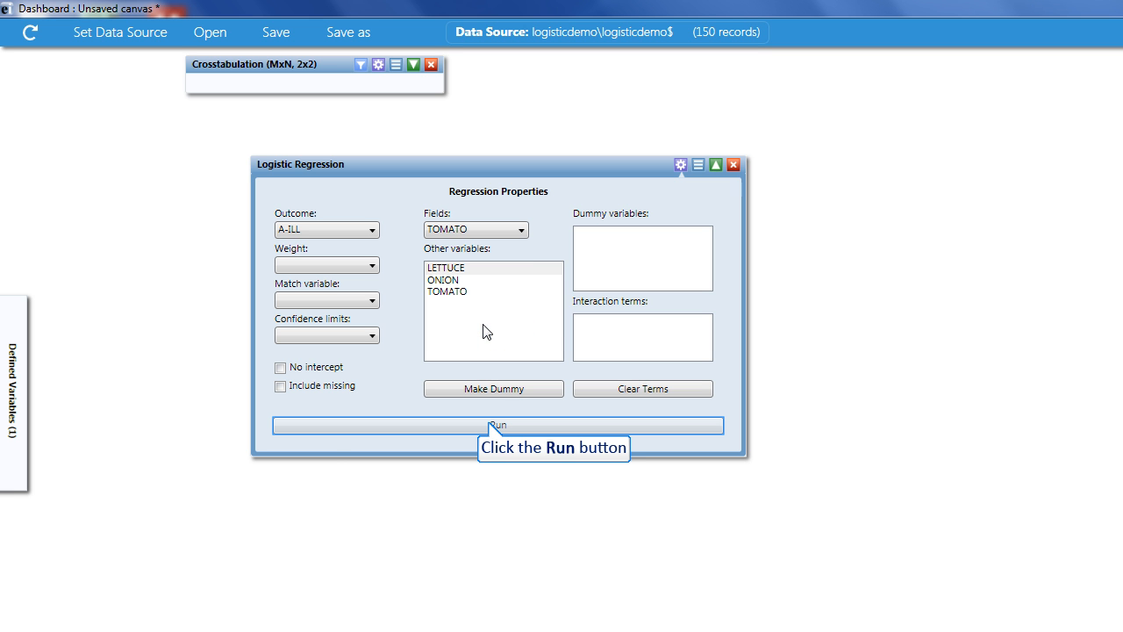
click(498, 427)
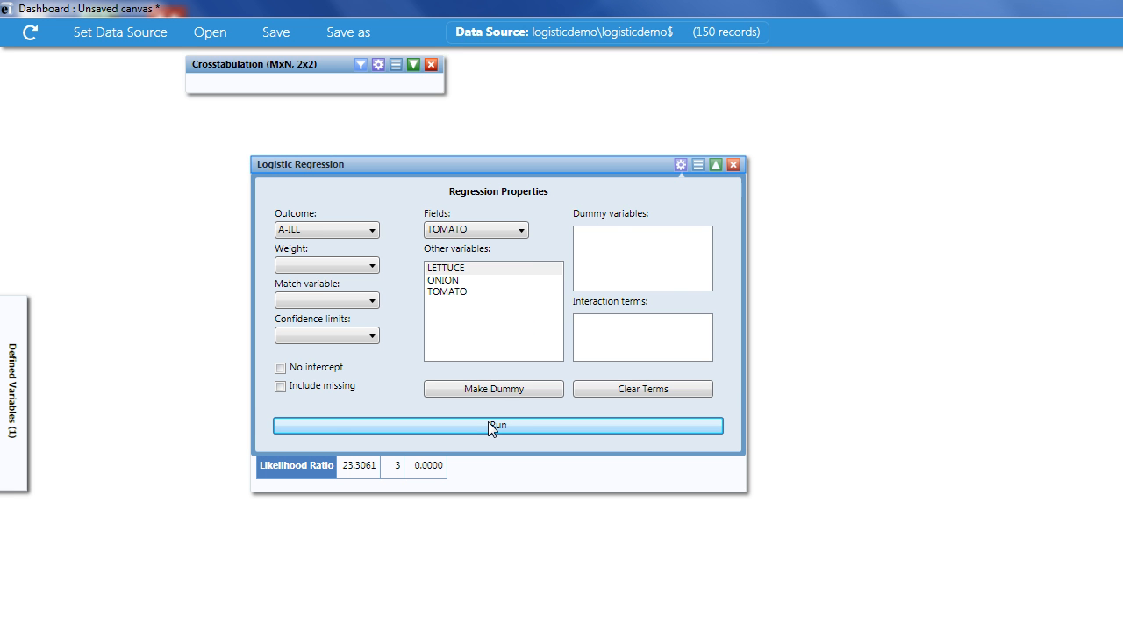
click(499, 427)
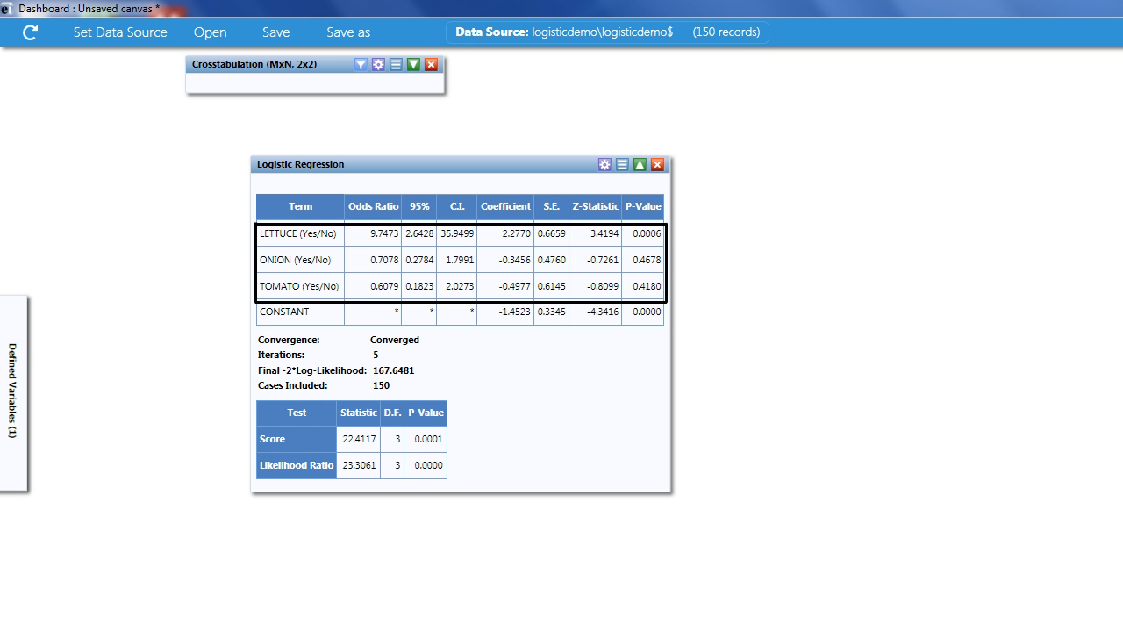